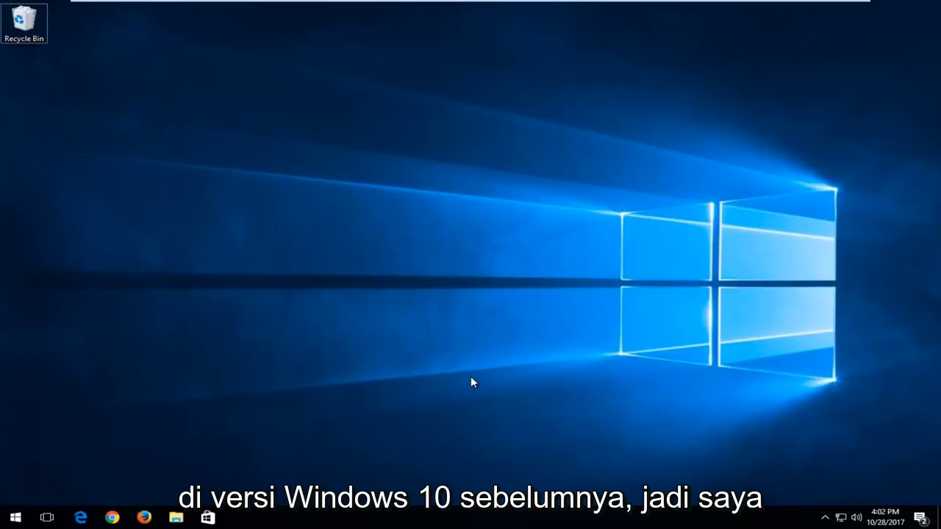
mouse_move(156, 265)
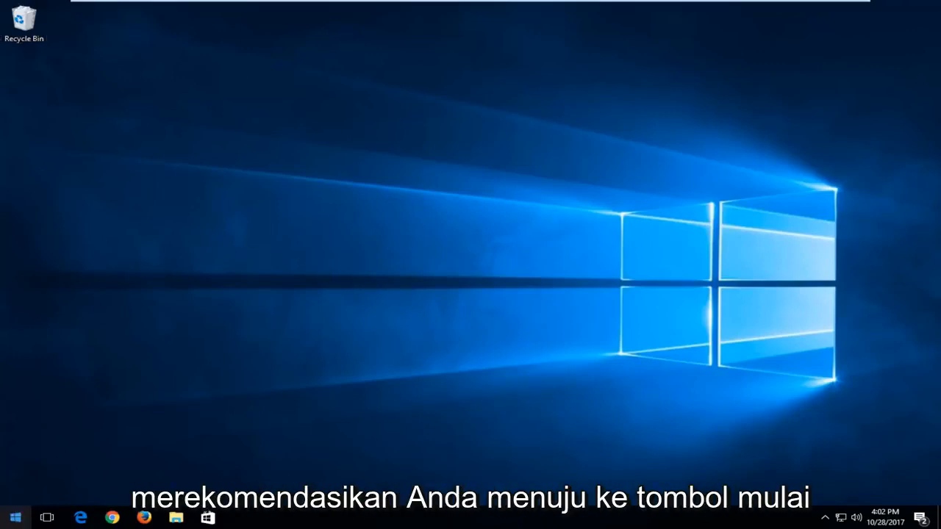
Launch the Settings app by searching 'settings' from the Start menu.
click(15, 518)
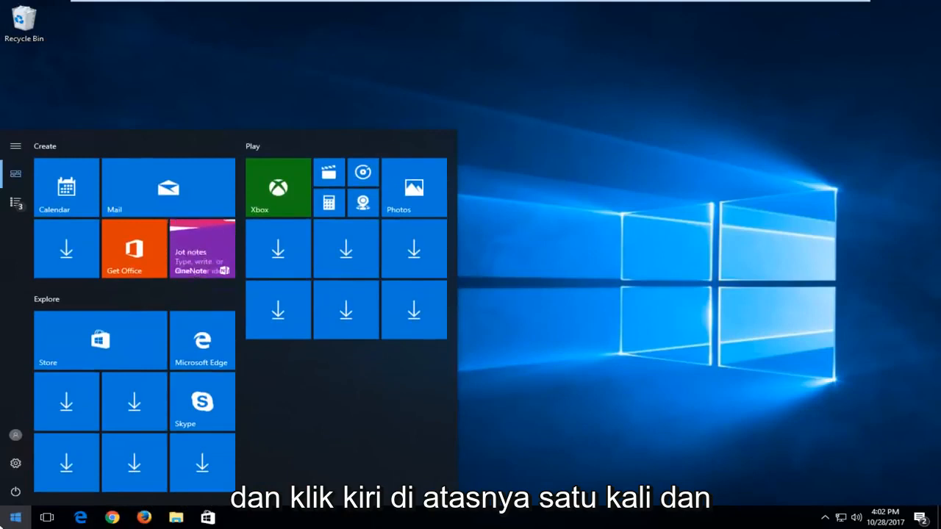
text(settings)
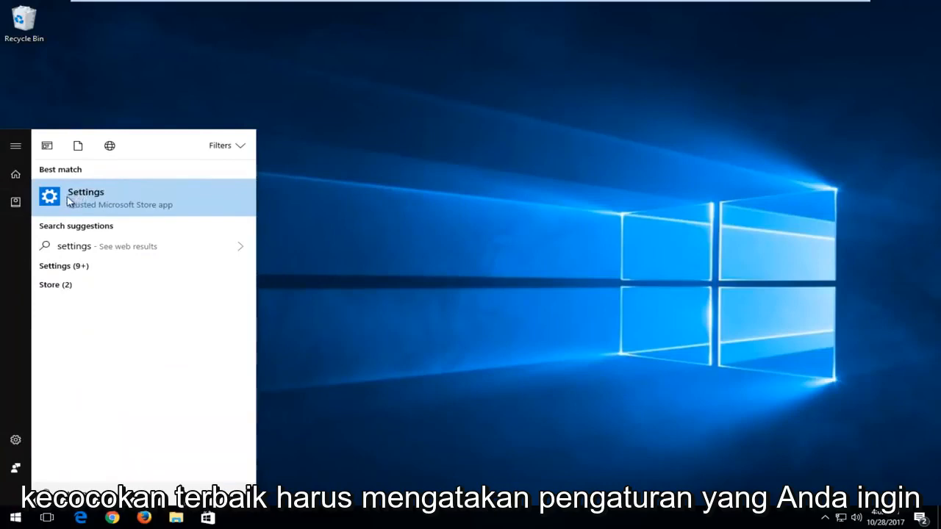
click(86, 192)
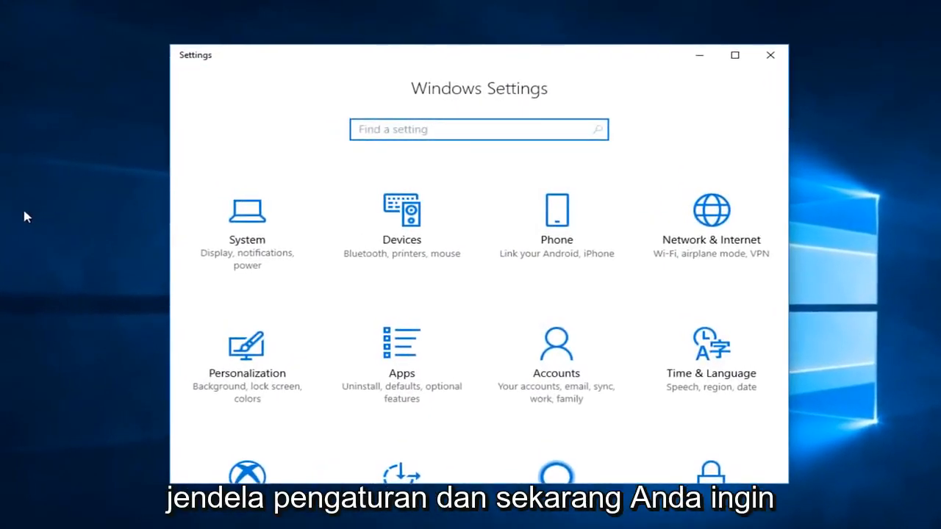
Reach the Gaming category's Game bar page from the Settings overview.
scroll(down, 3)
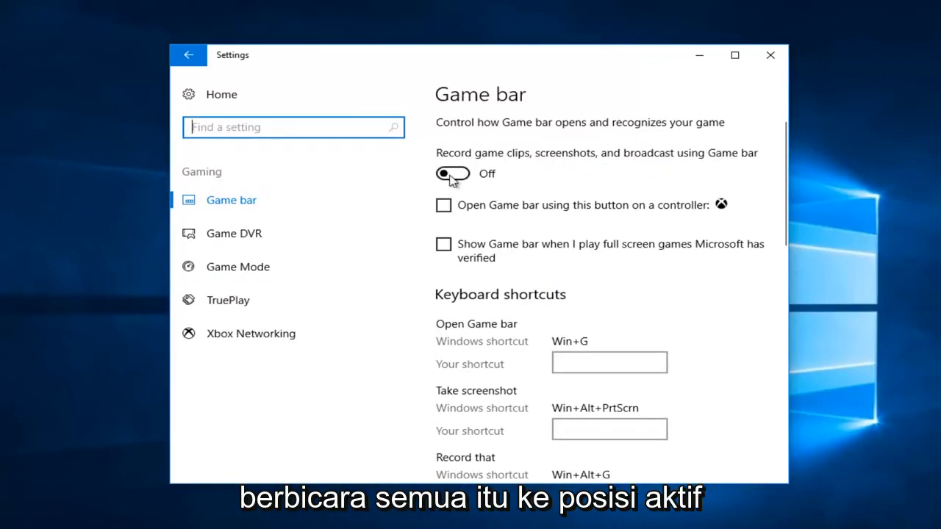
Enable Game bar recording with controller-button opening and full-screen game display both checked.
click(453, 174)
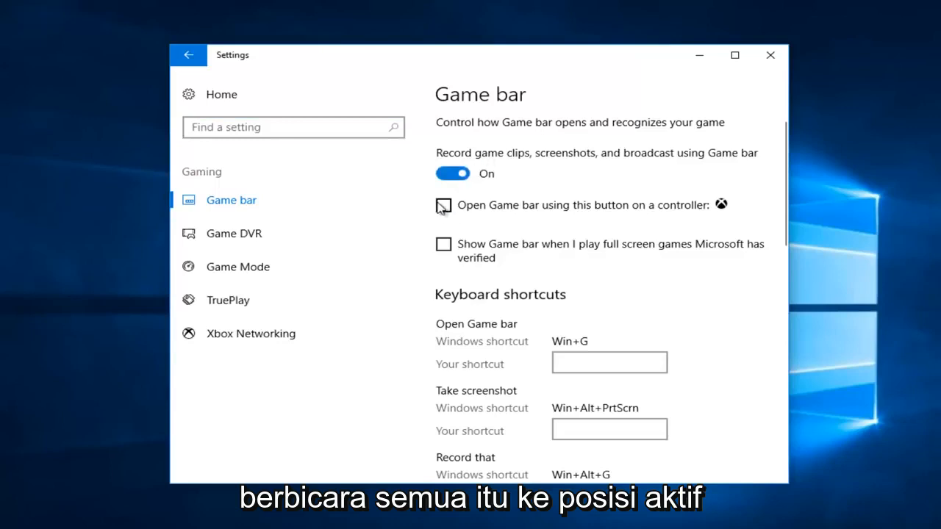
click(444, 206)
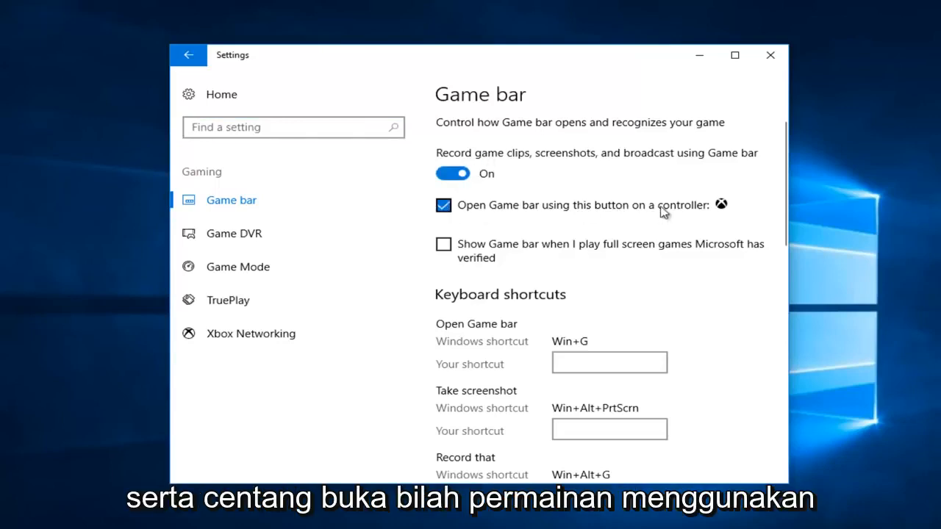
click(444, 244)
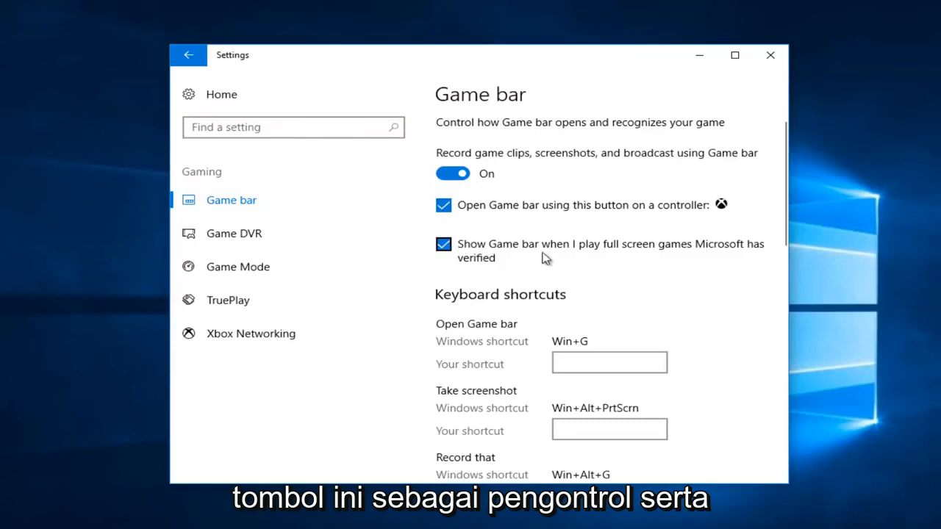
mouse_move(699, 258)
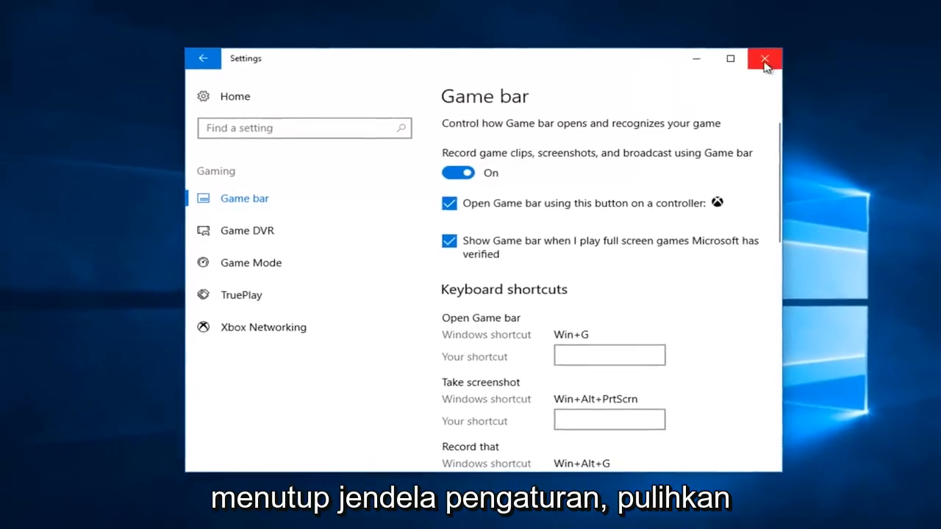
Close the Settings window, returning to the desktop.
click(763, 58)
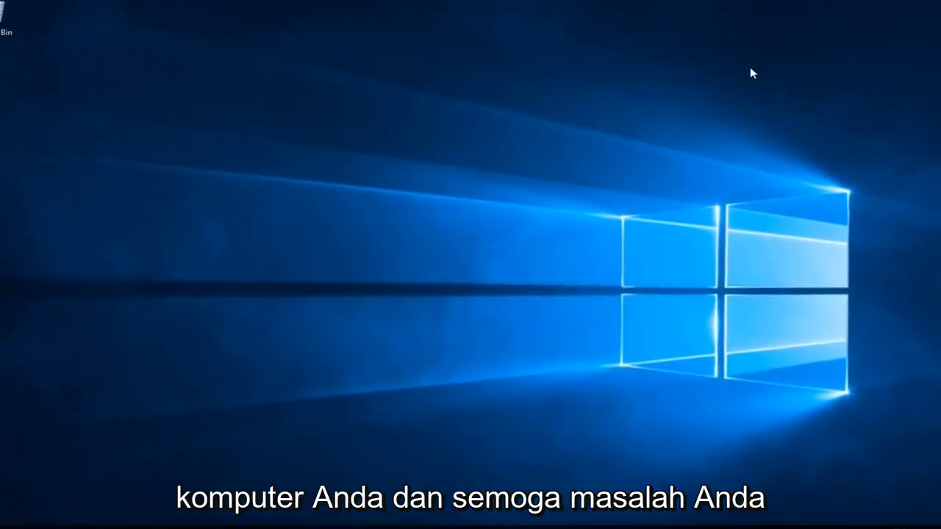